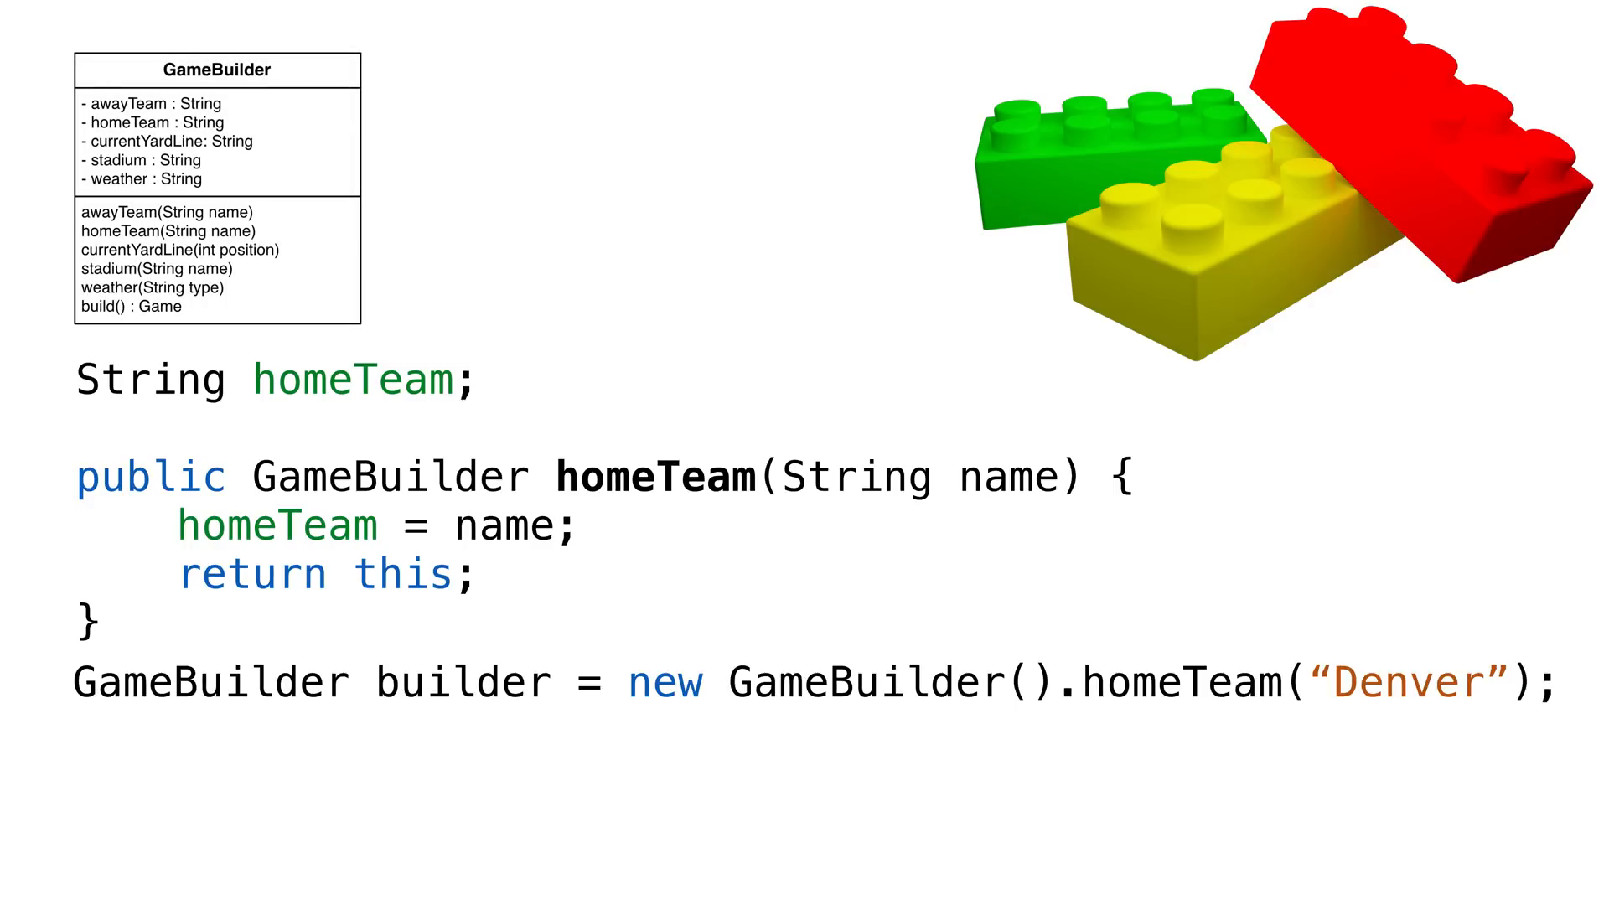
Enter 'Game game = builder.build();' and underline the throw IllegalStateException line for missing homeTeam.
type("Game game = builder.build();")
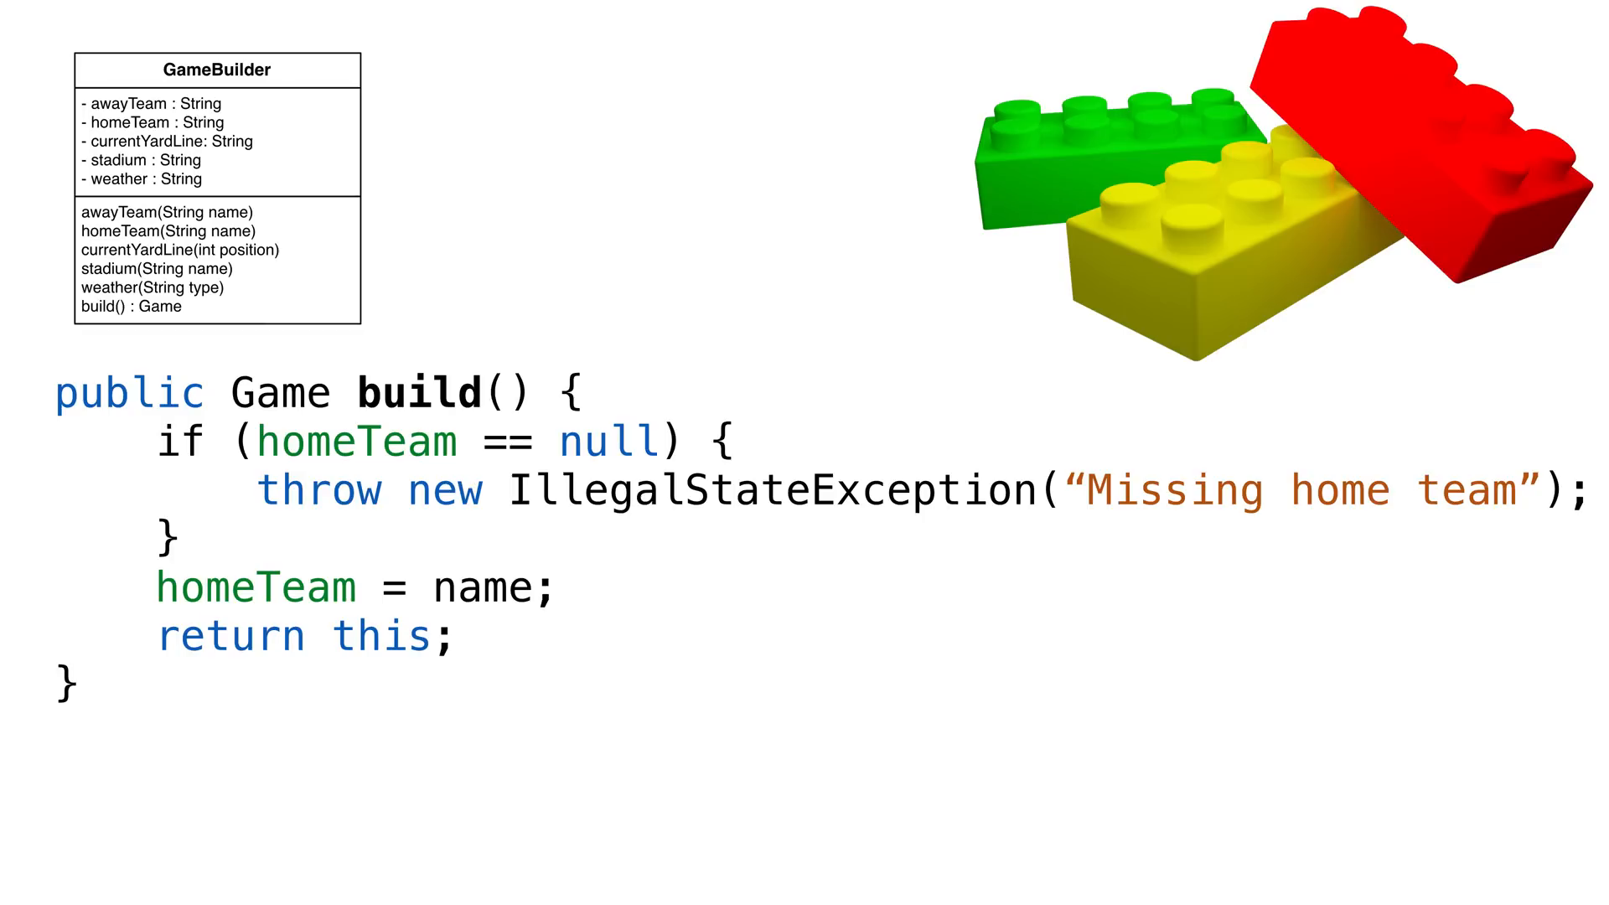
left_click_drag(272, 555, 1103, 550)
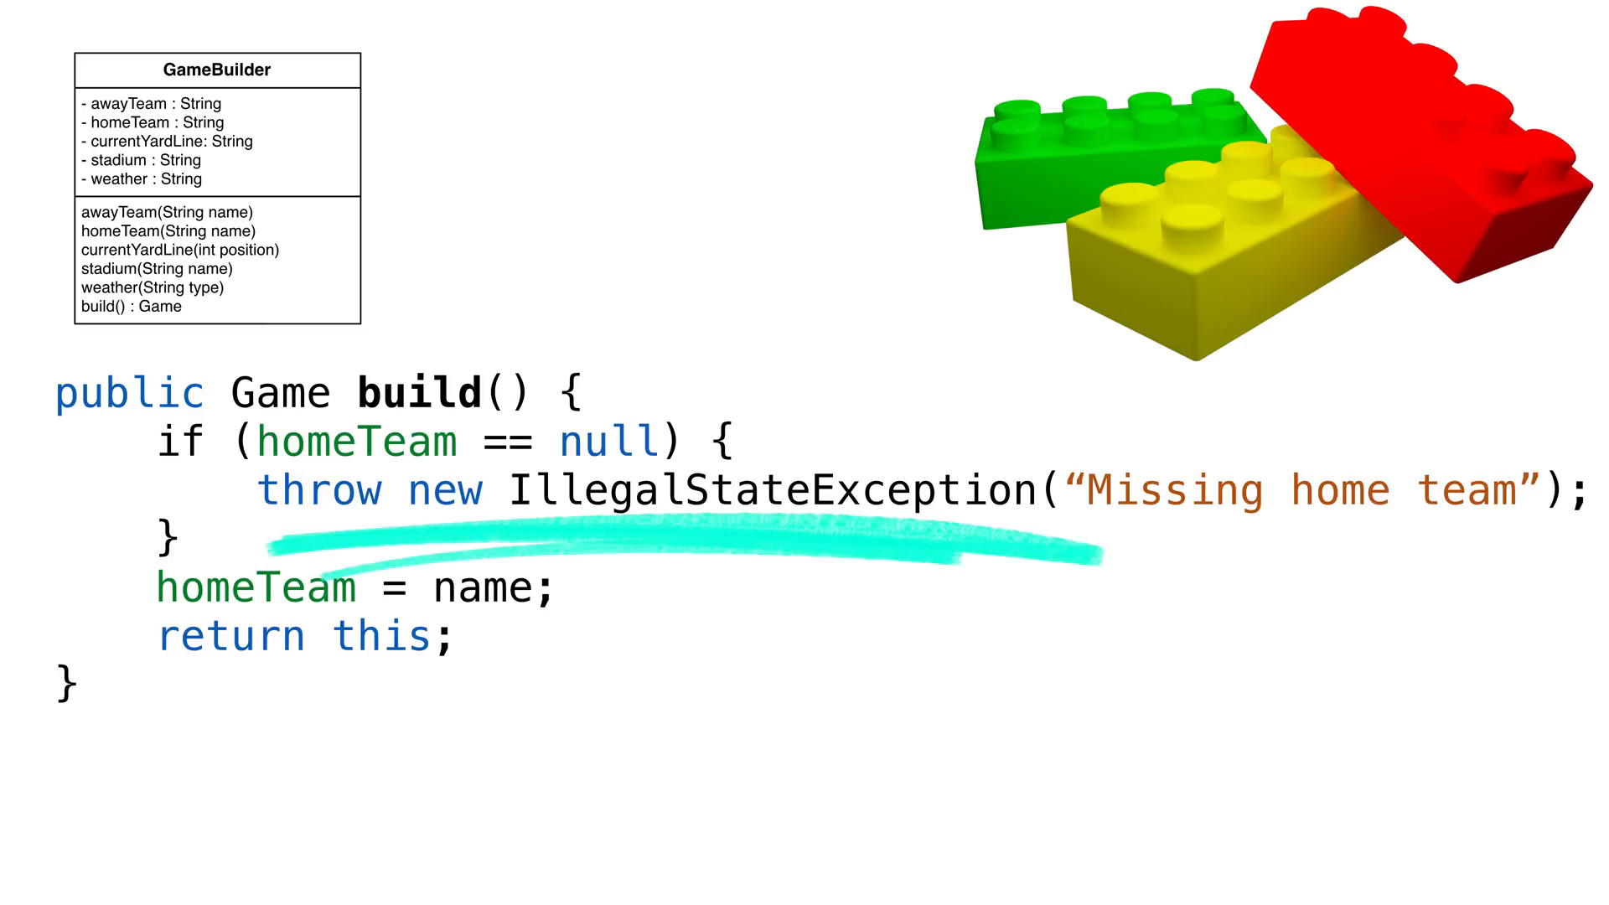